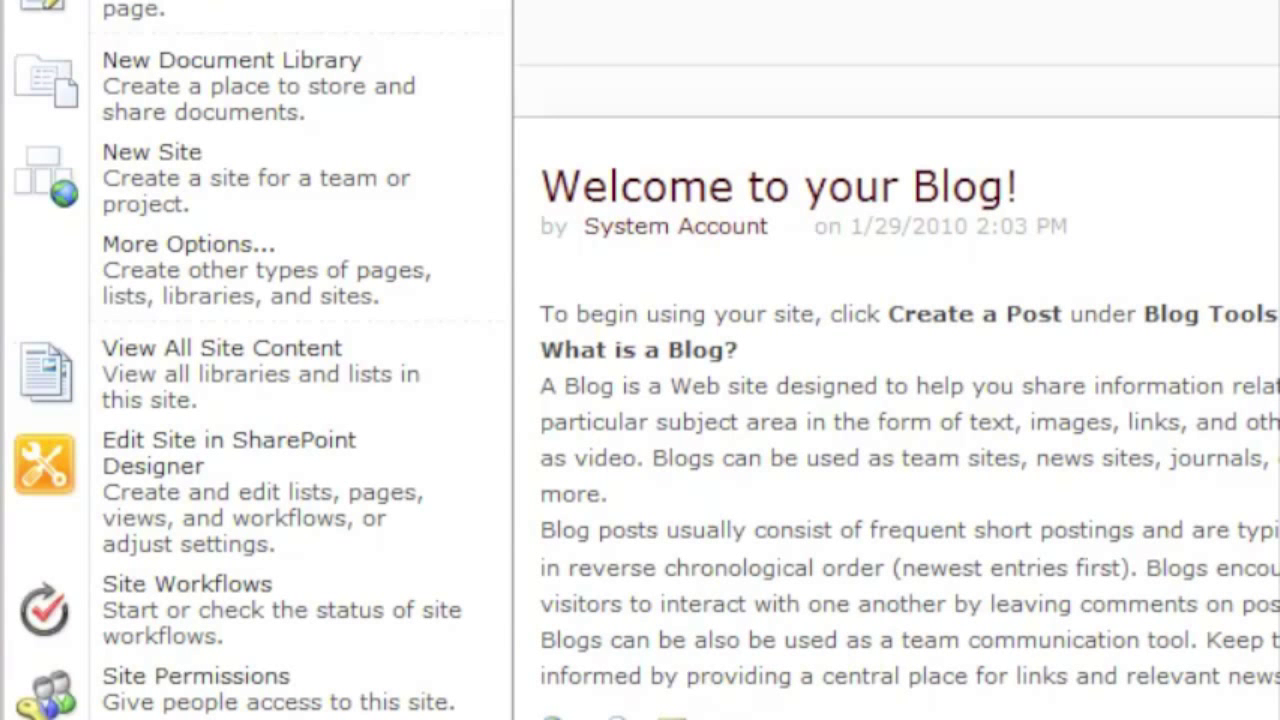
pyautogui.moveTo(200, 685)
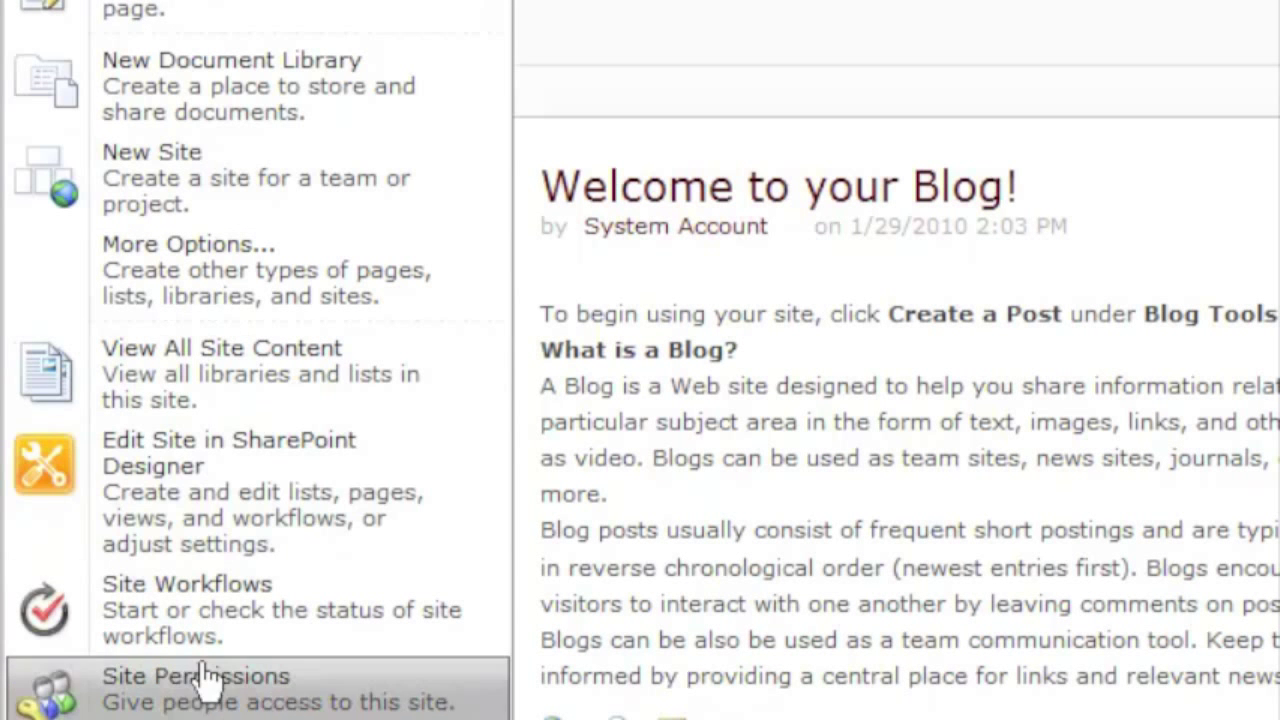
# Go from Site Settings to the blog site's Master pages gallery
pyautogui.click(196, 676)
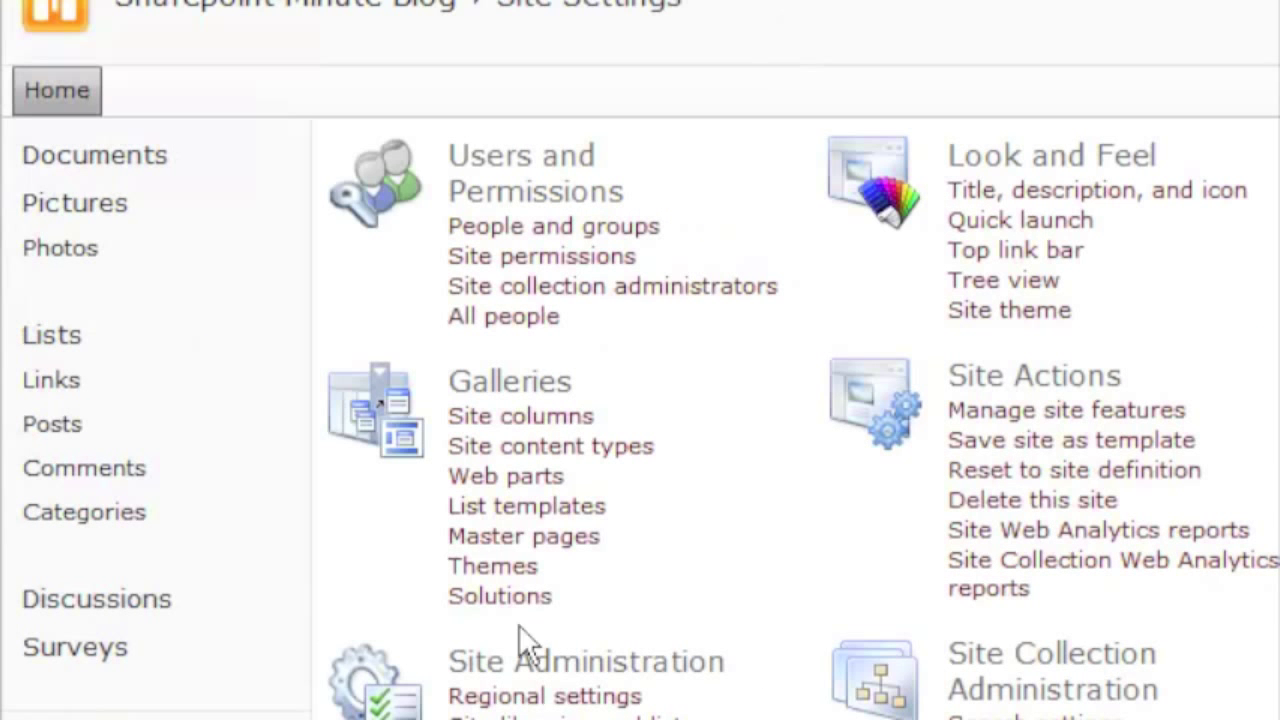
pyautogui.moveTo(523, 537)
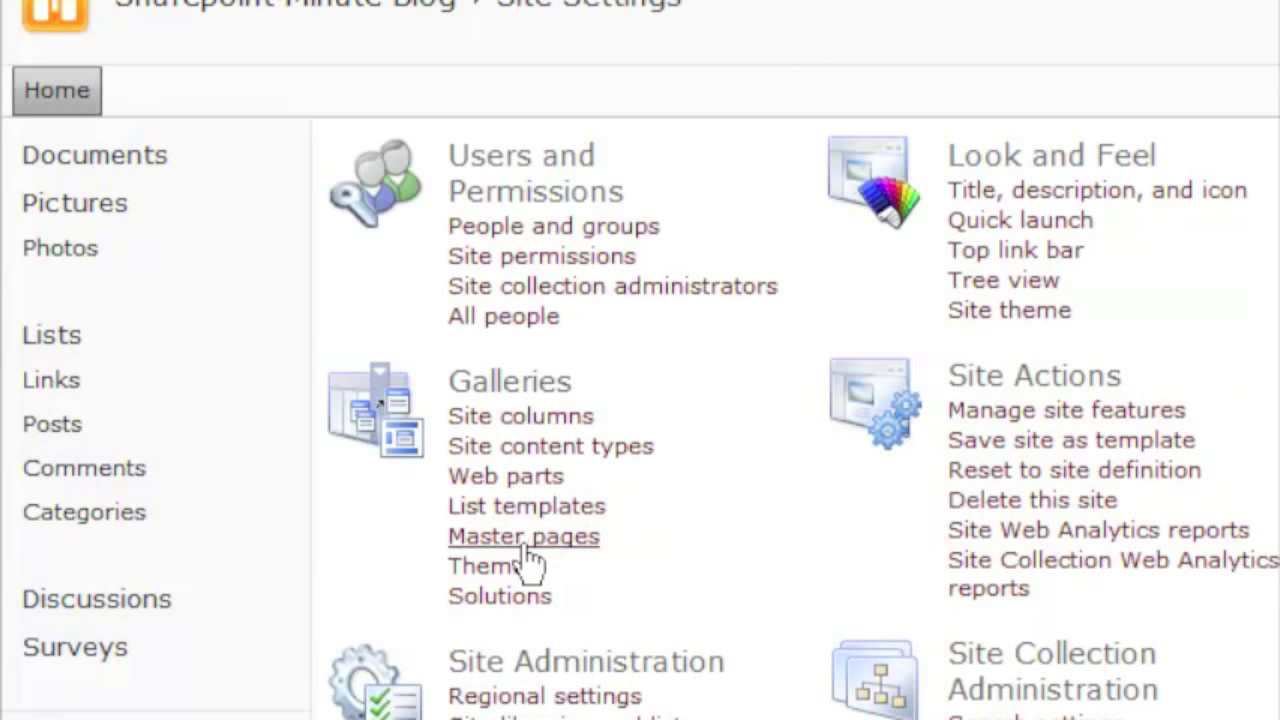
pyautogui.click(523, 536)
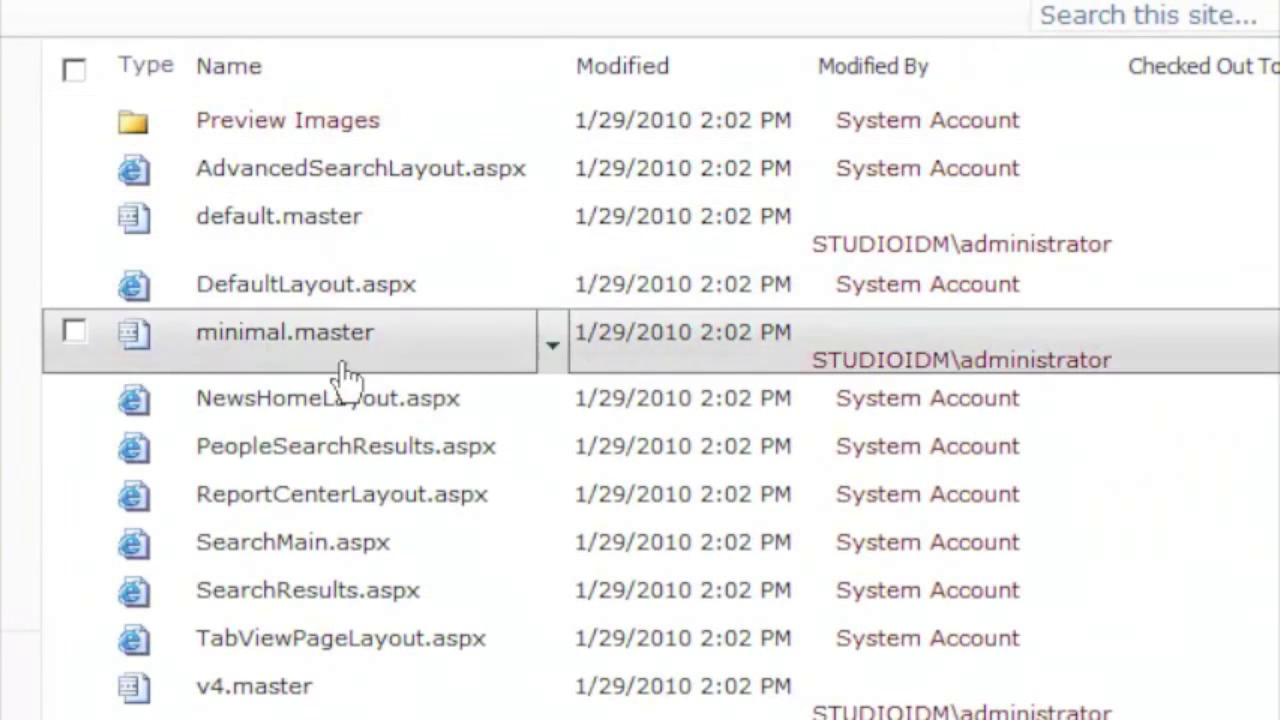
pyautogui.moveTo(95, 60)
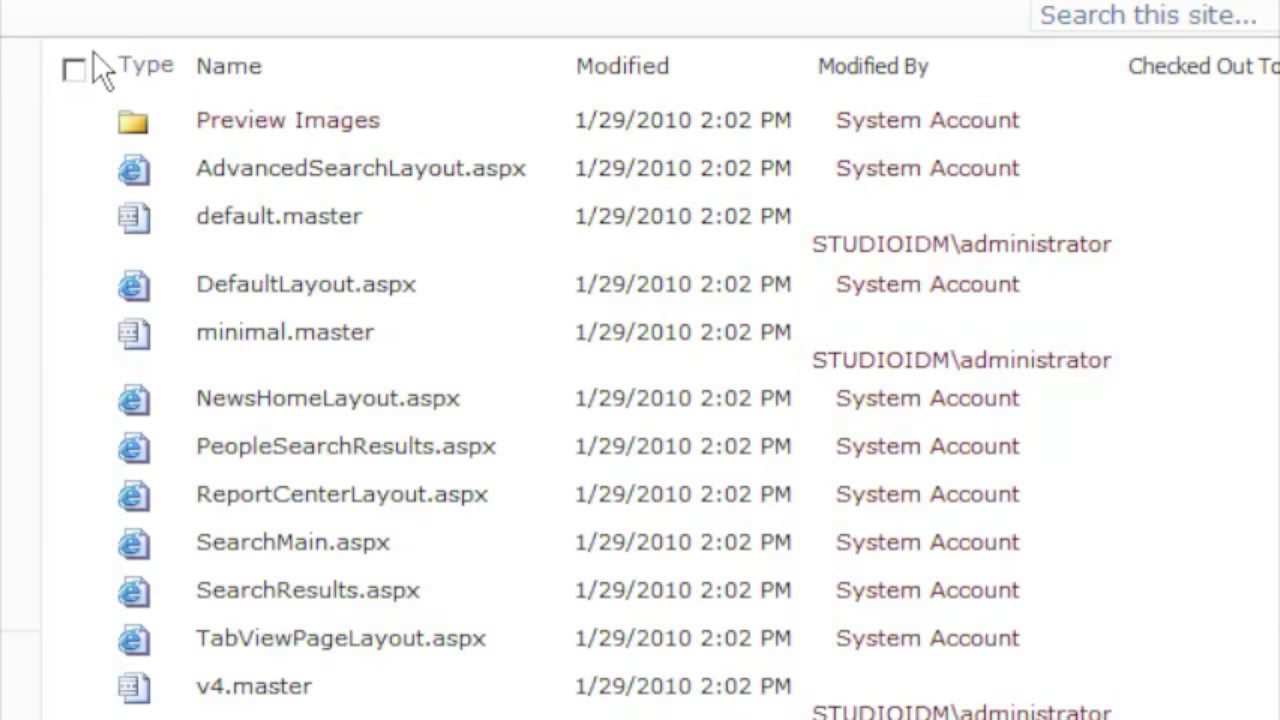
pyautogui.moveTo(917, 167)
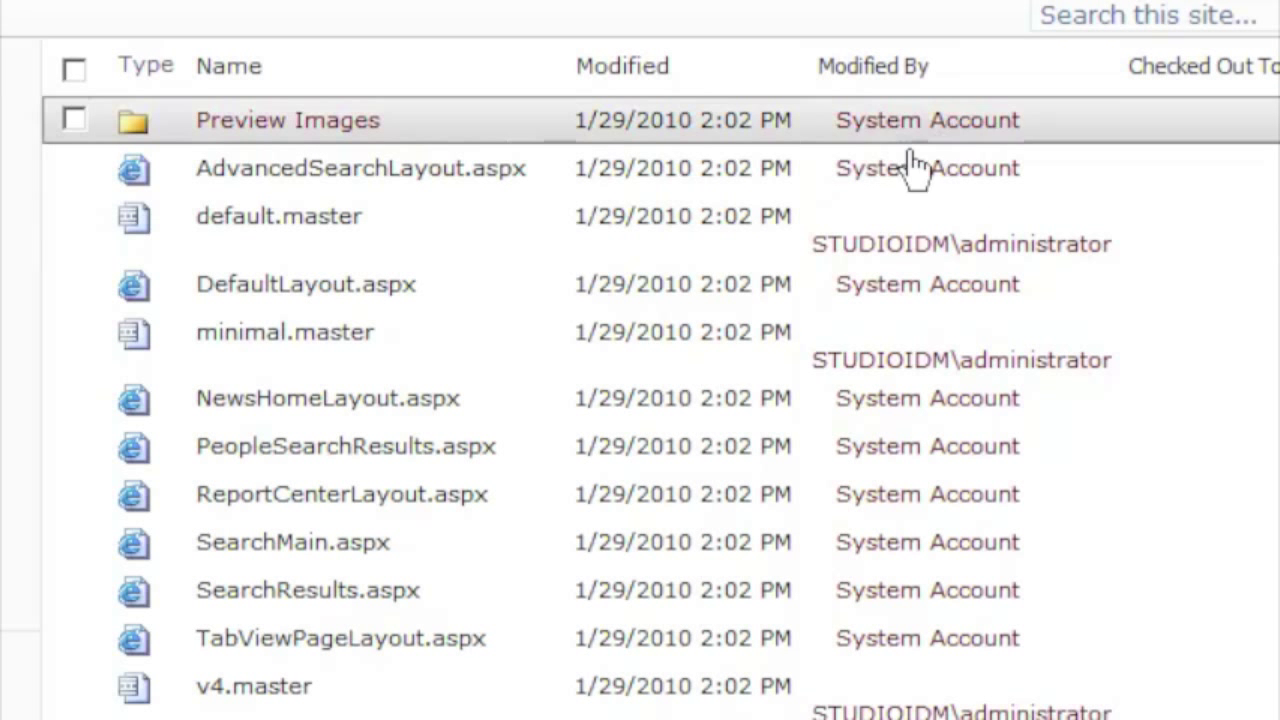
pyautogui.moveTo(915, 170)
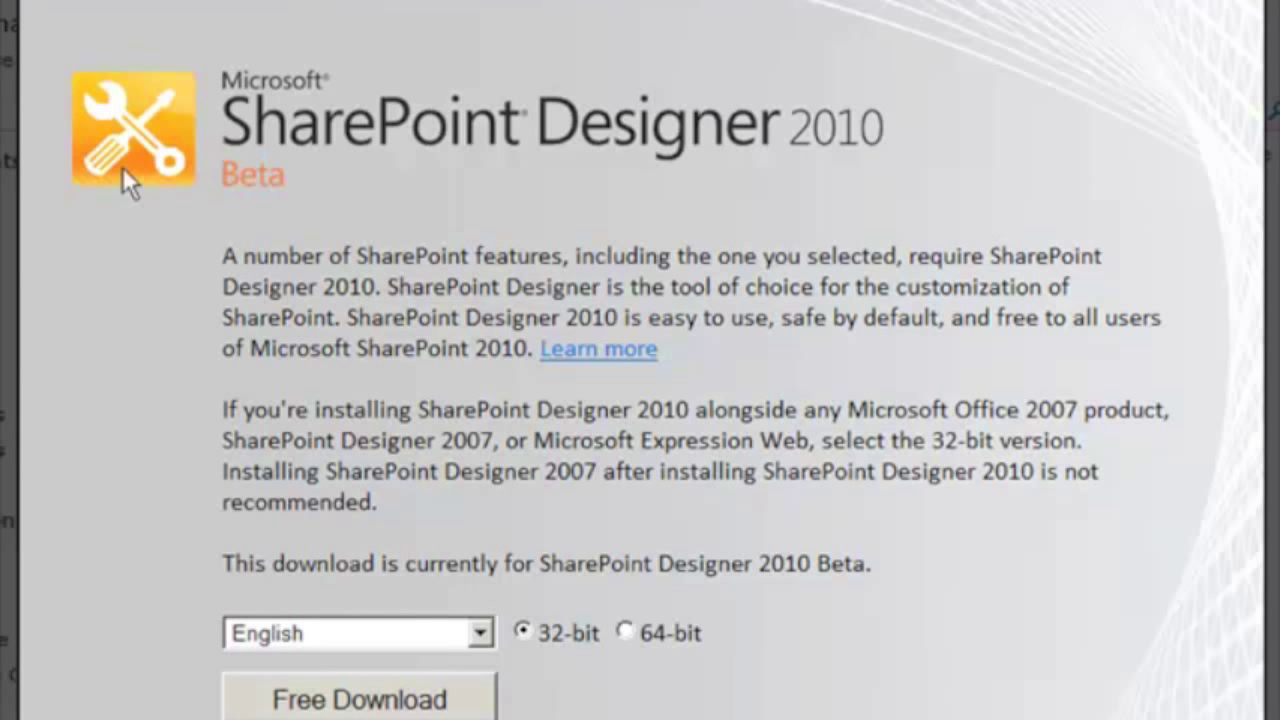
pyautogui.moveTo(227, 68)
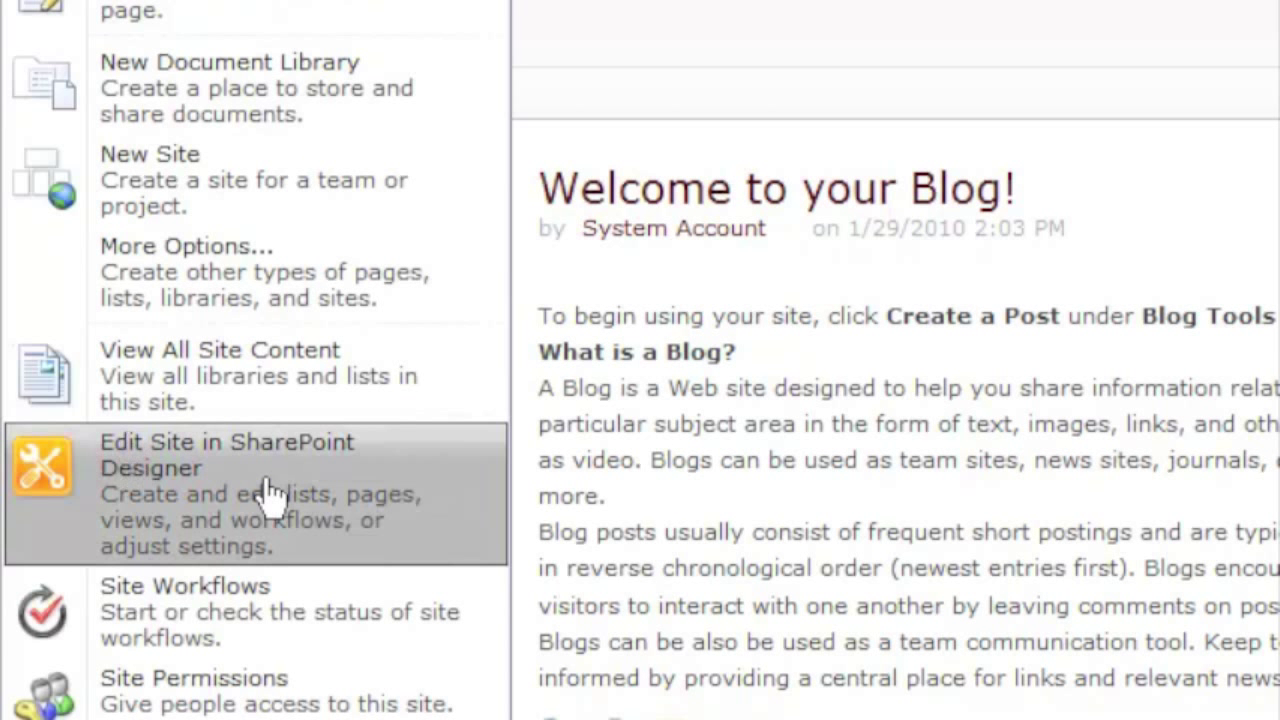
pyautogui.moveTo(310, 505)
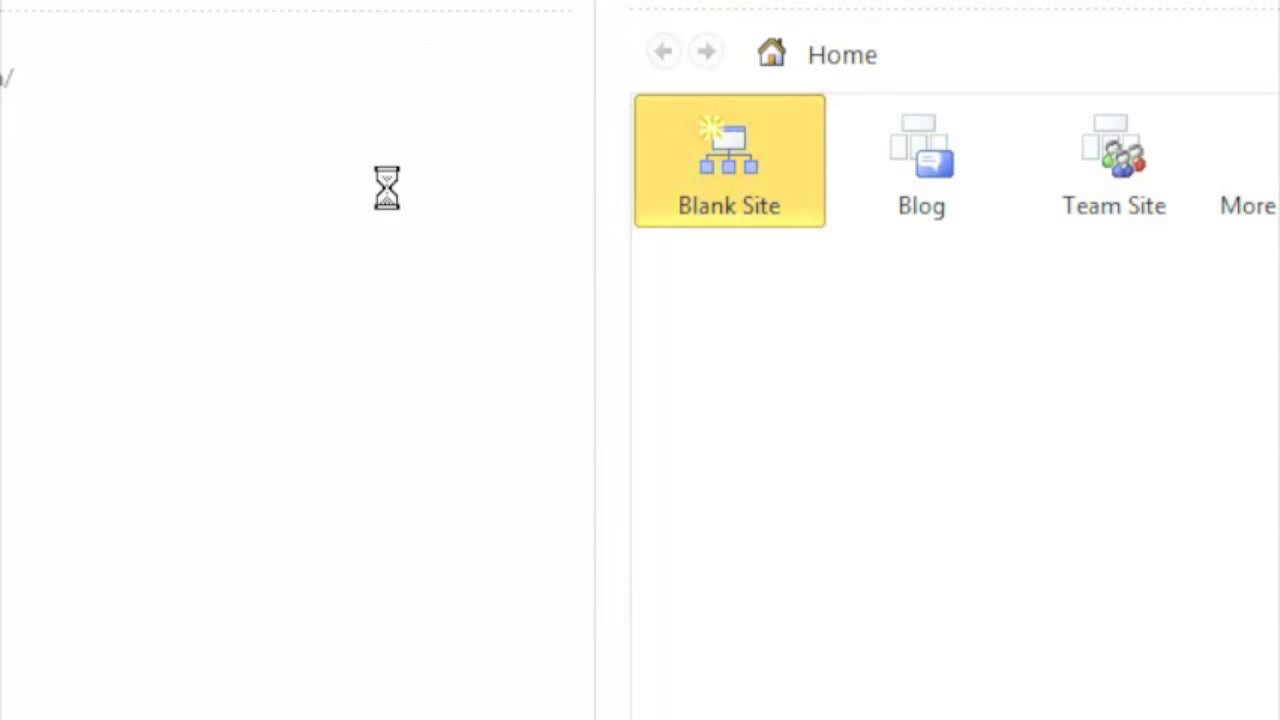
# Show the v4.master settings page in SharePoint Designer beside the new blog.master tab
pyautogui.click(729, 160)
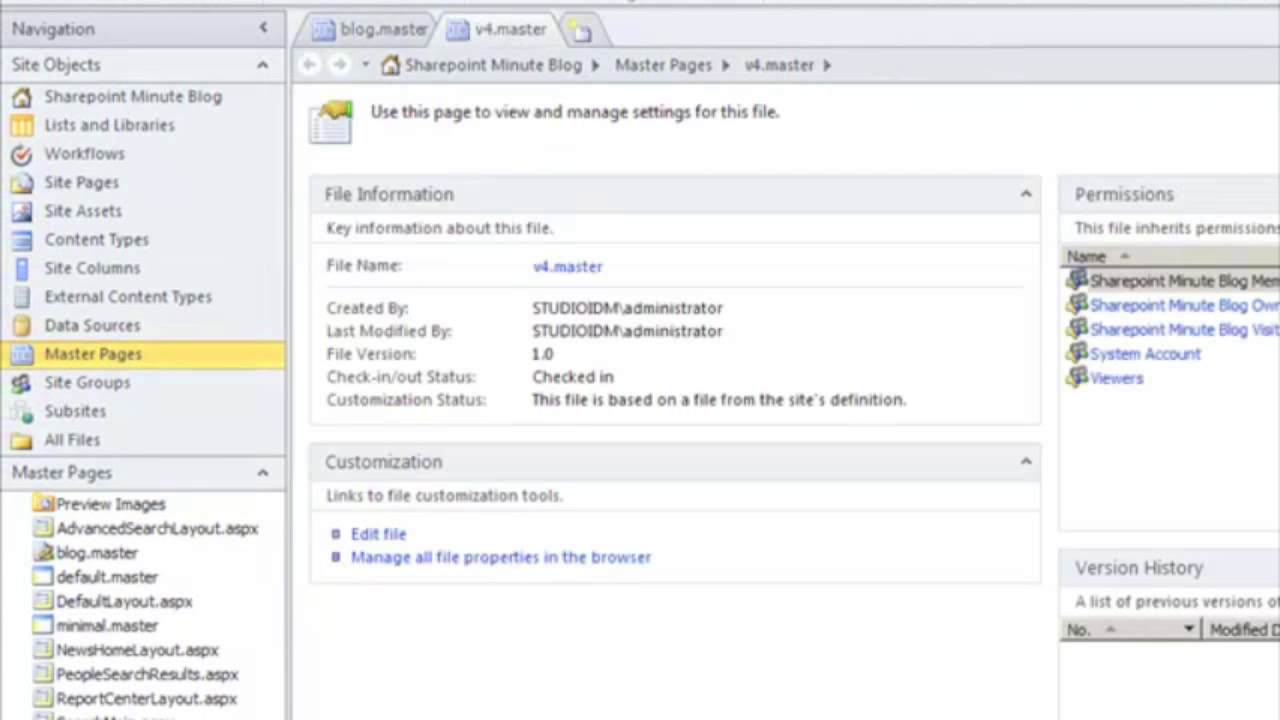
# Open v4.master in the Advanced Editor and scroll through its markup
pyautogui.click(378, 533)
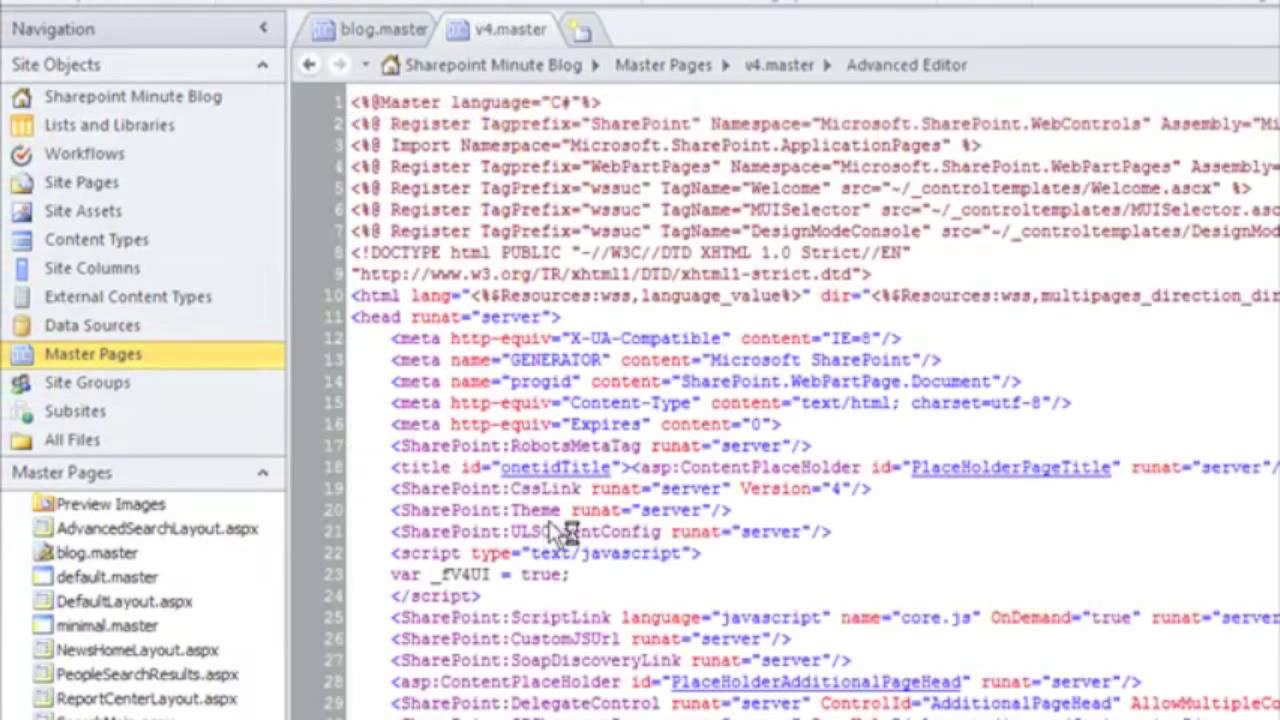
pyautogui.scroll(-3)
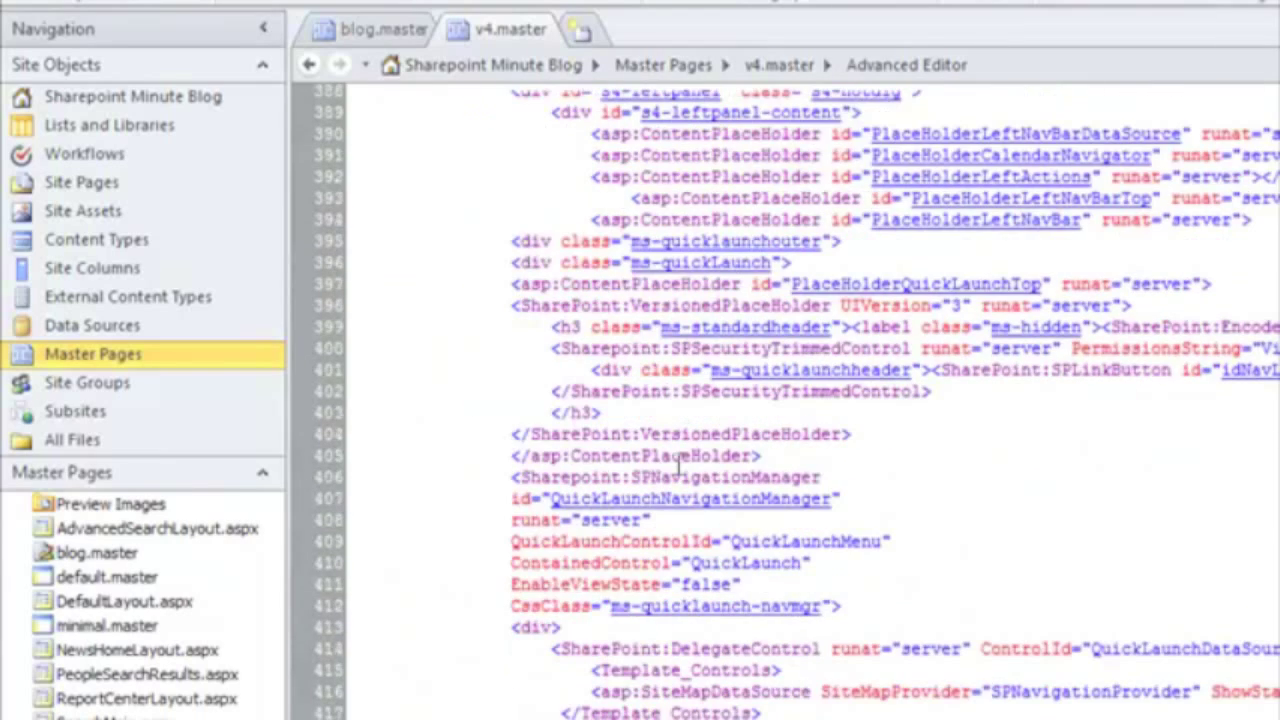
pyautogui.scroll(-3)
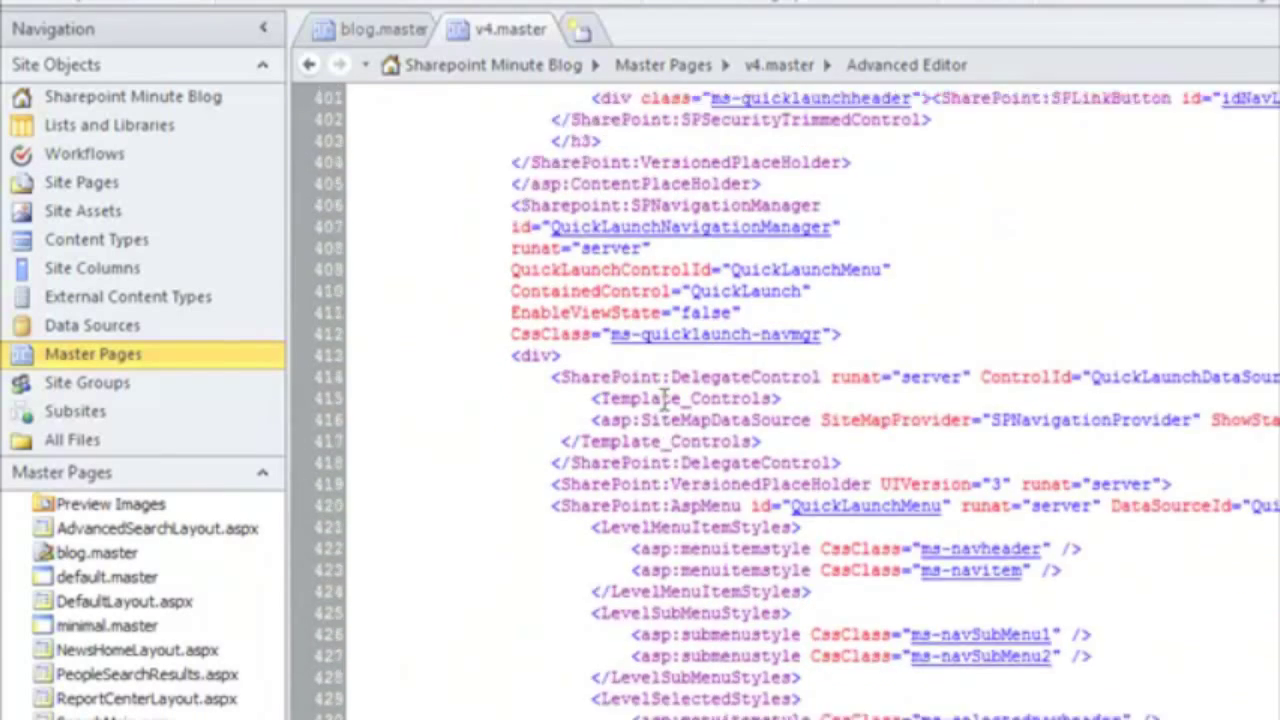
pyautogui.scroll(-3)
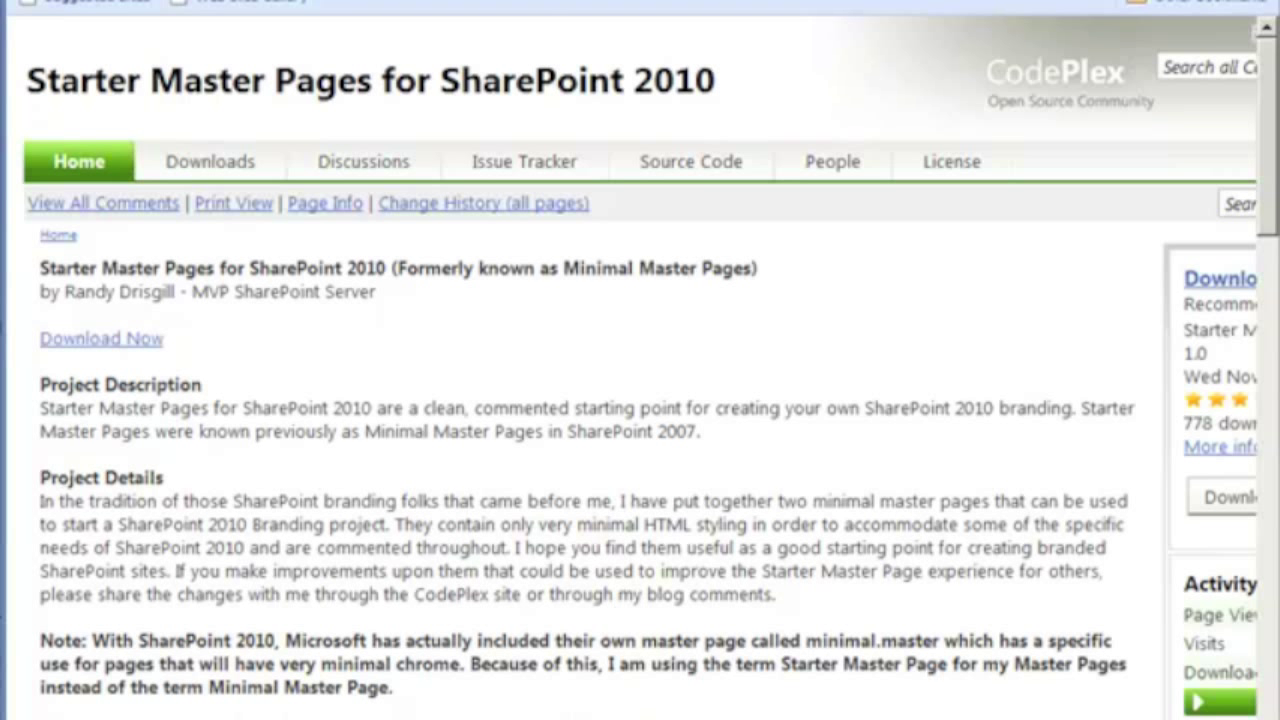
pyautogui.moveTo(447, 487)
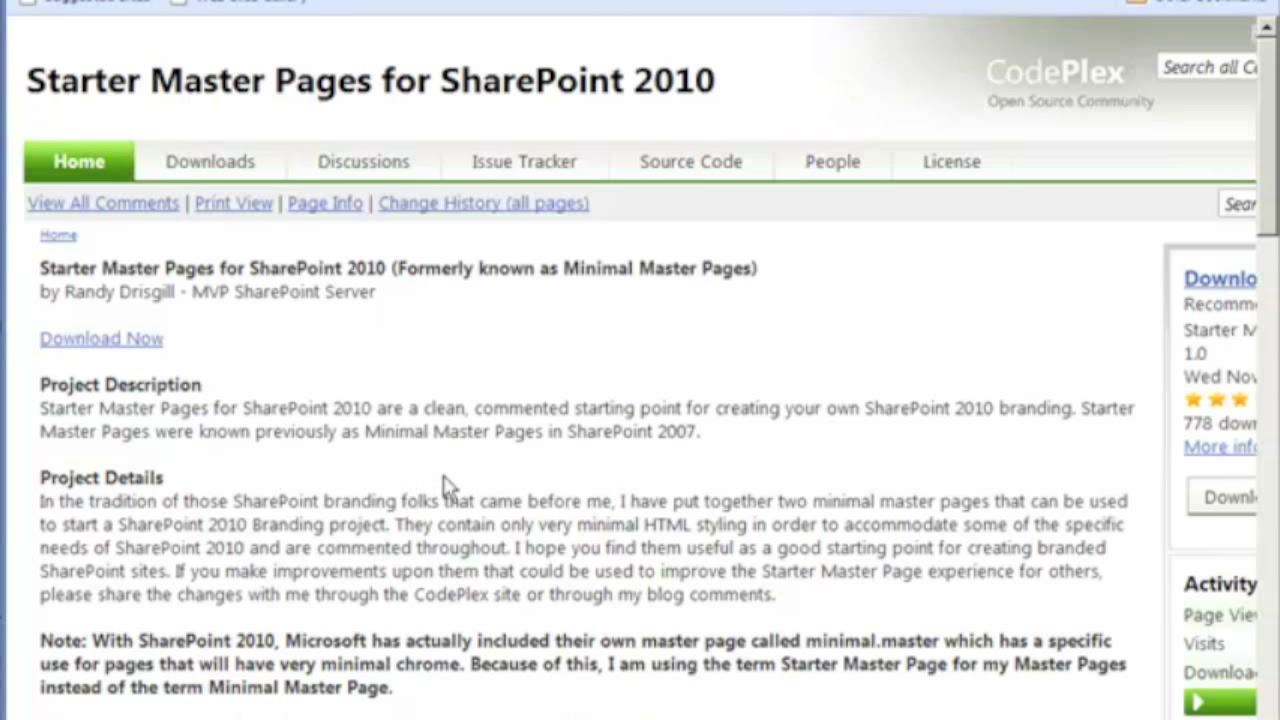
pyautogui.moveTo(135, 255)
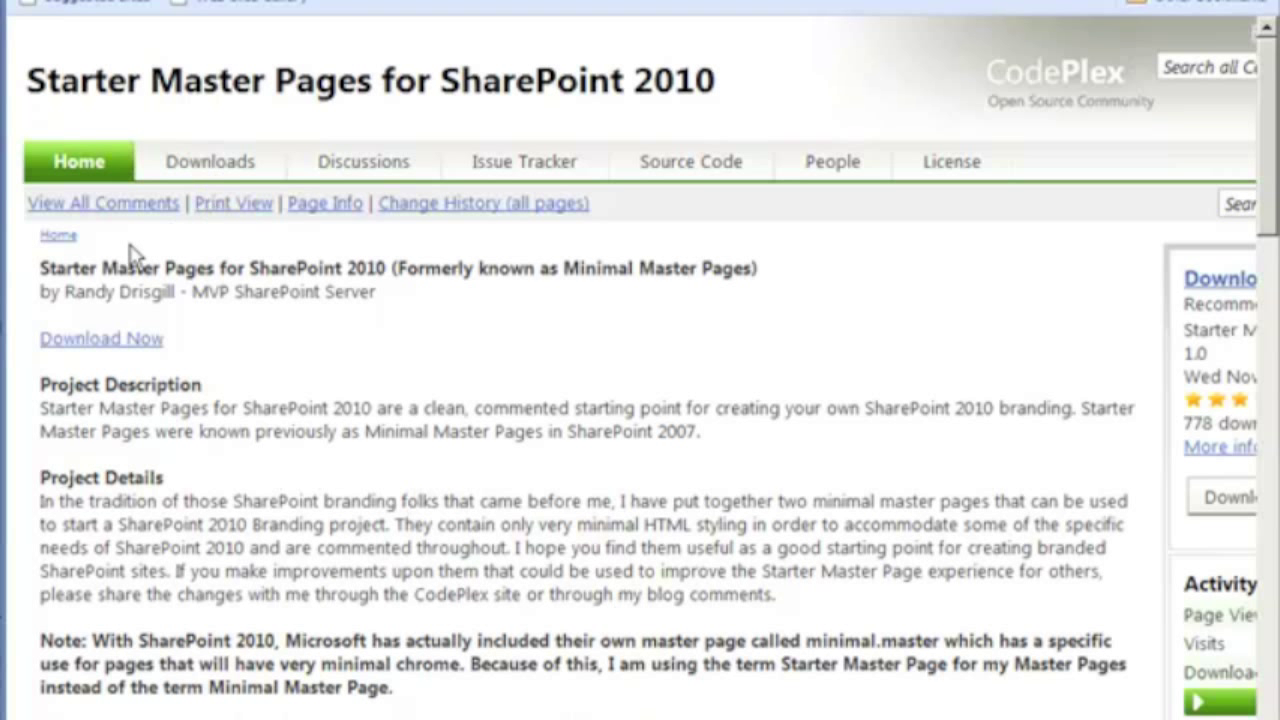
pyautogui.moveTo(300, 510)
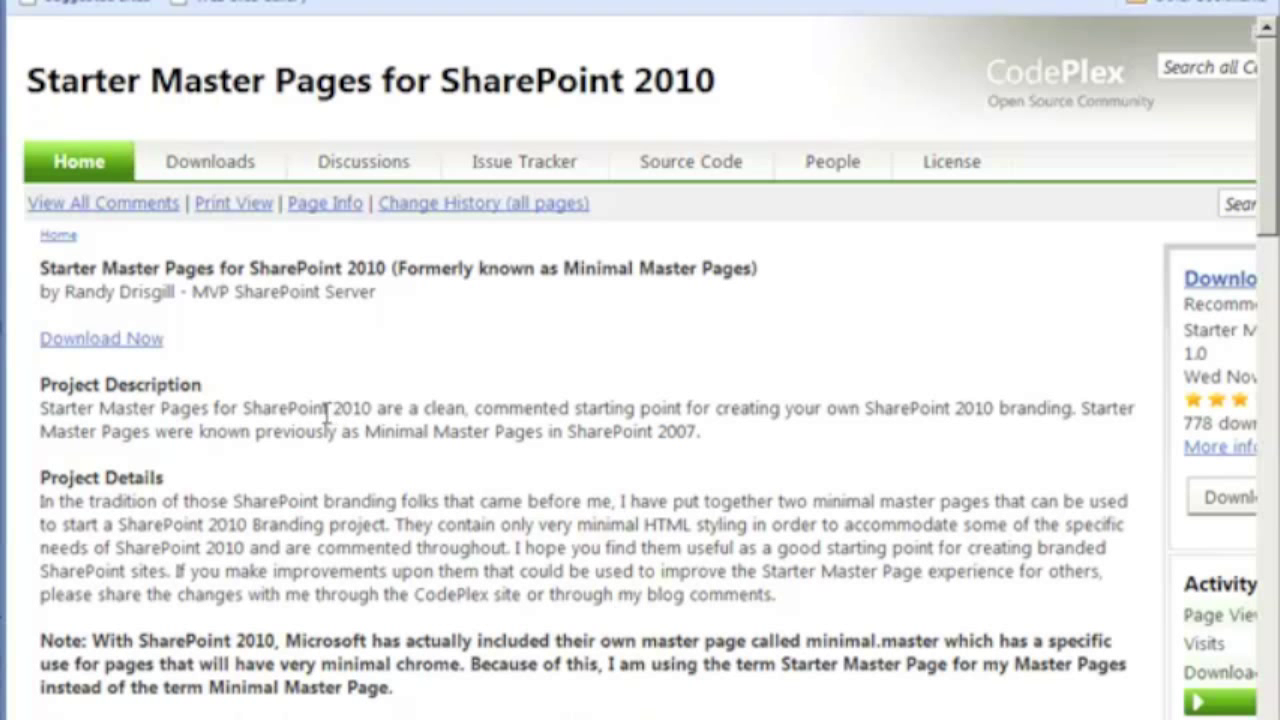
# Download the Starter Master Pages package, agreeing to the license
pyautogui.click(100, 338)
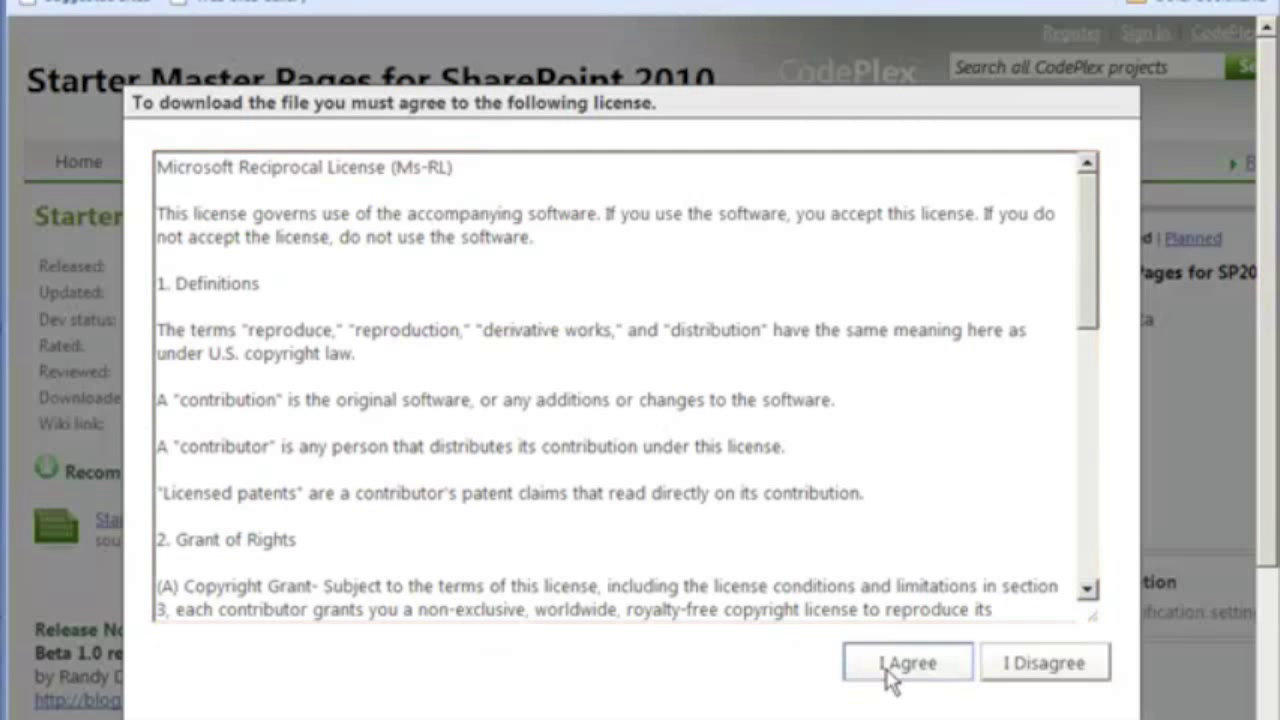
pyautogui.click(906, 662)
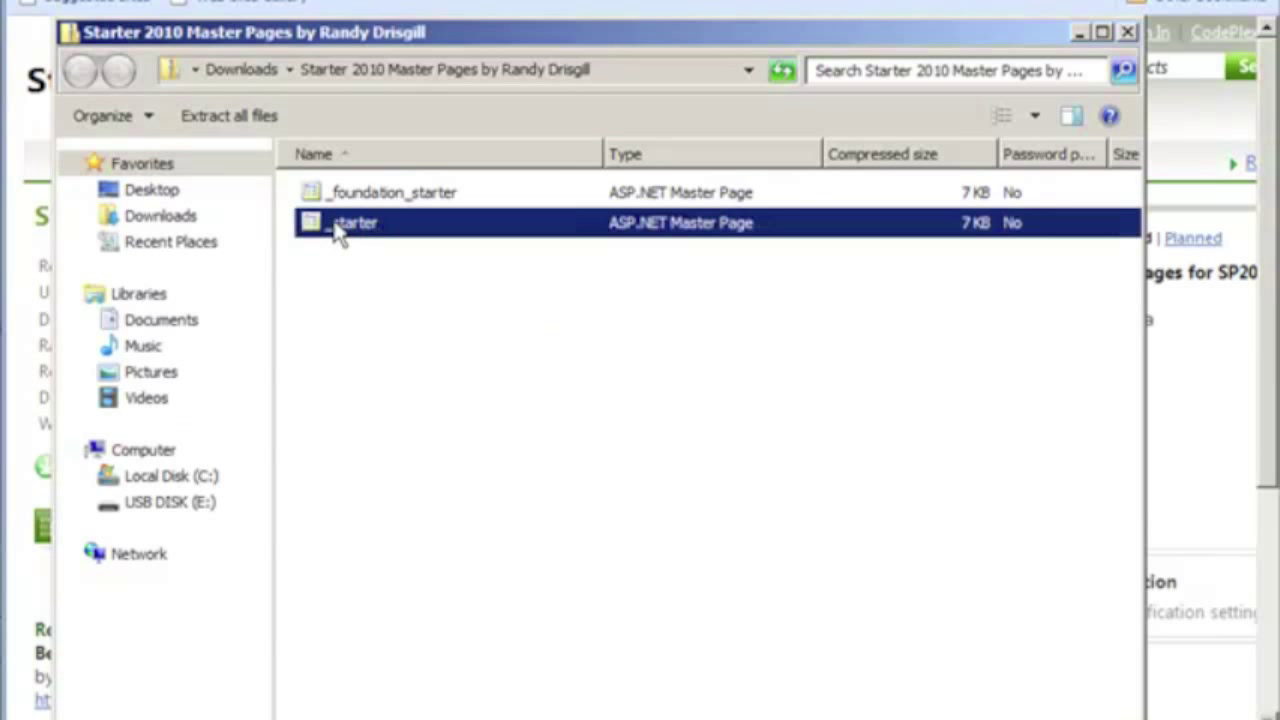
# Open the _starter master page from the Starter 2010 Master Pages zip
pyautogui.rightClick(355, 222)
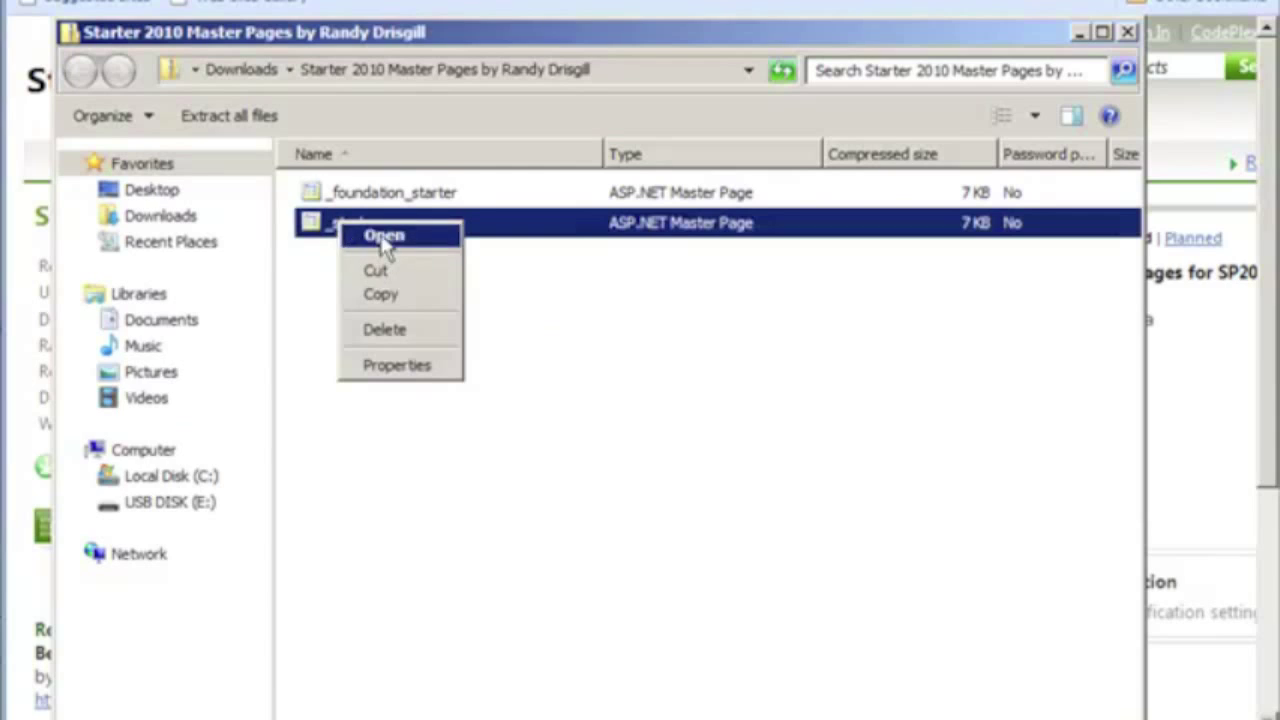
pyautogui.click(384, 234)
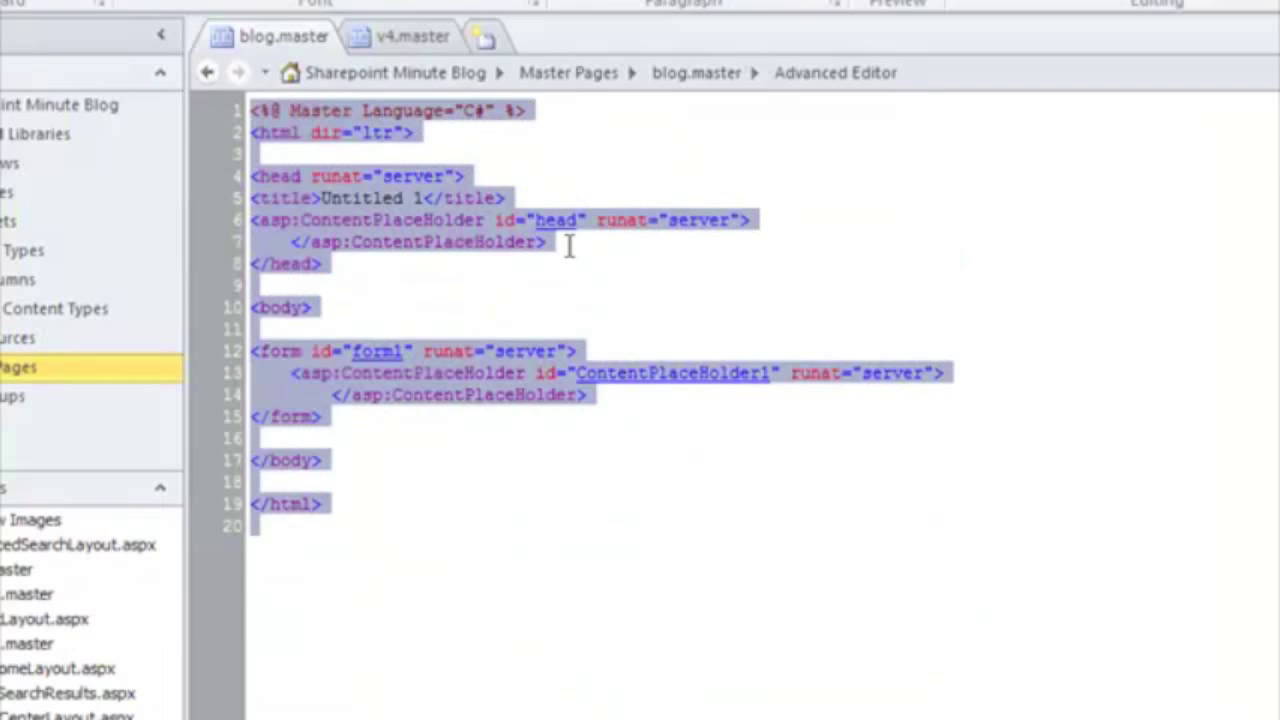
pyautogui.scroll(-3)
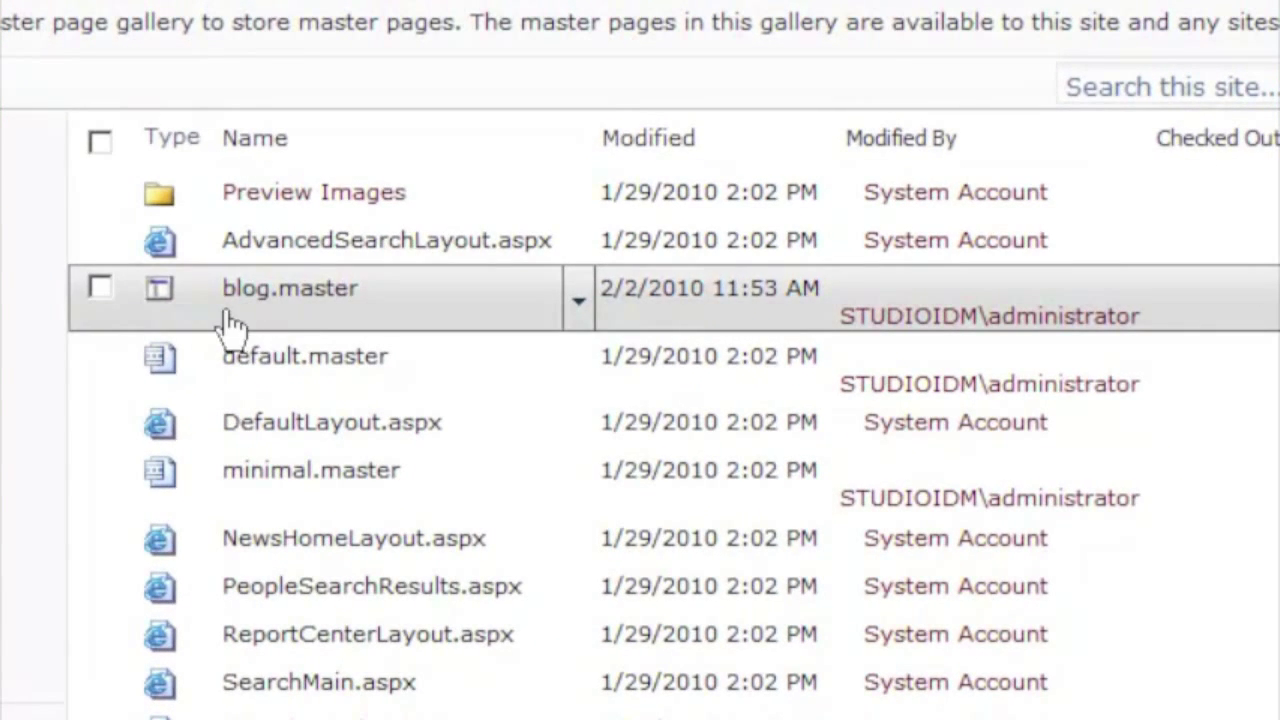
pyautogui.moveTo(315, 320)
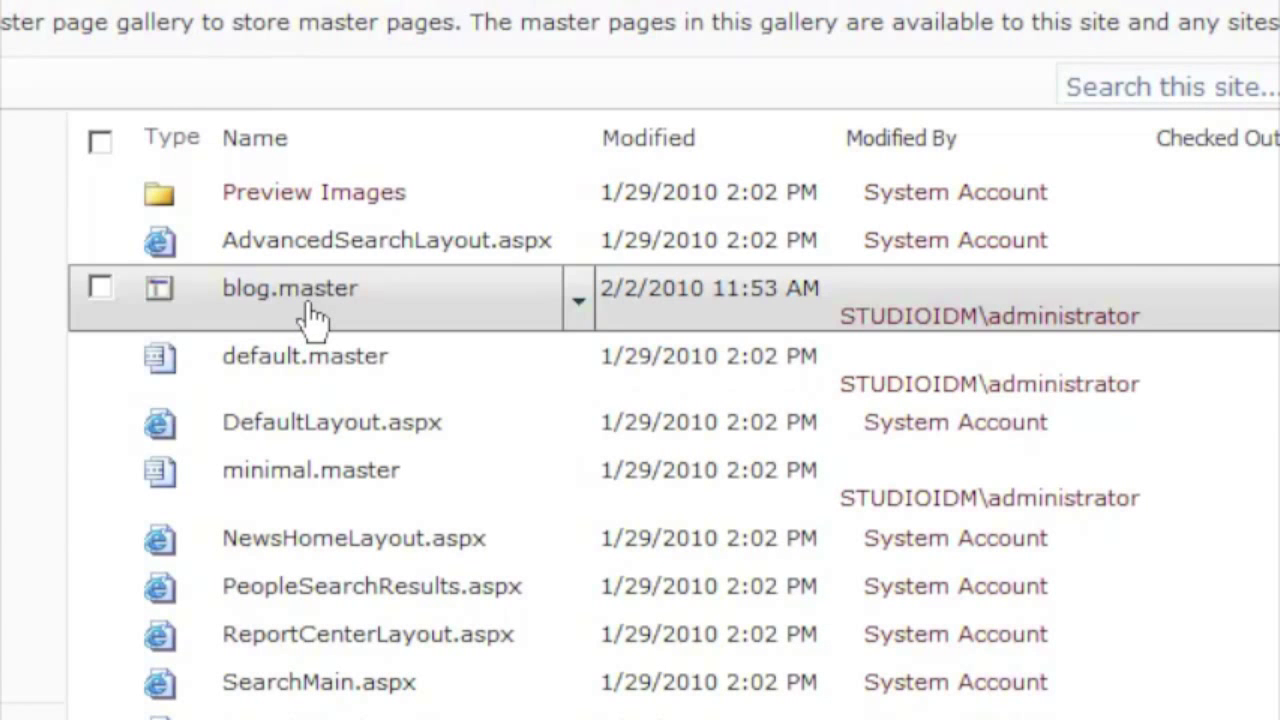